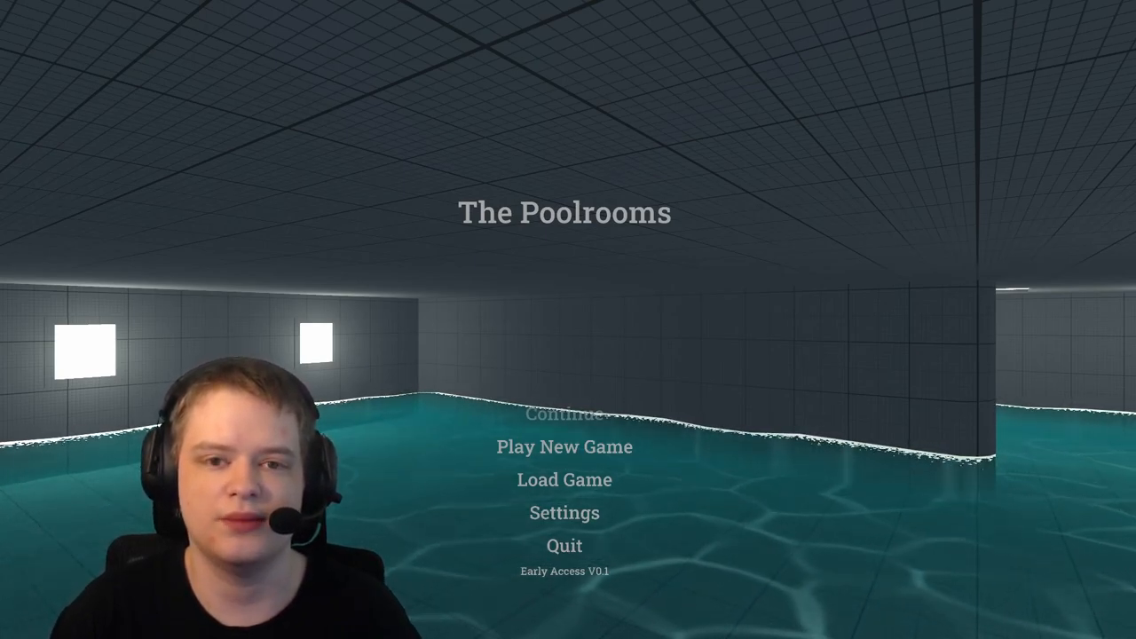
mouse_move(564, 447)
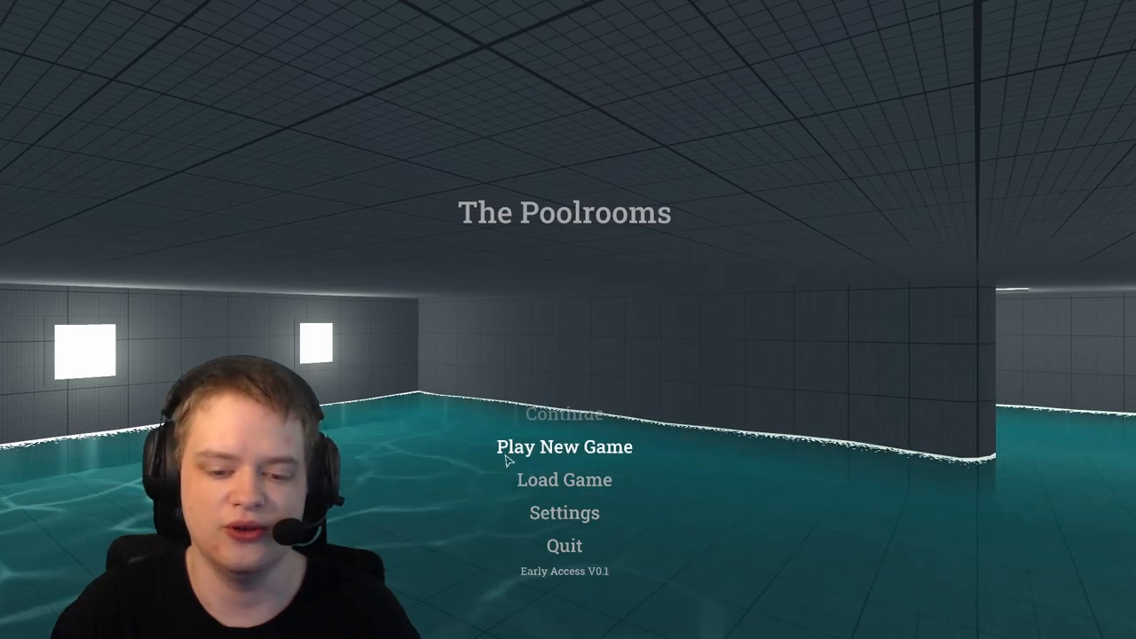
Start a new game from the main menu and walk into the pool corridor
click(565, 447)
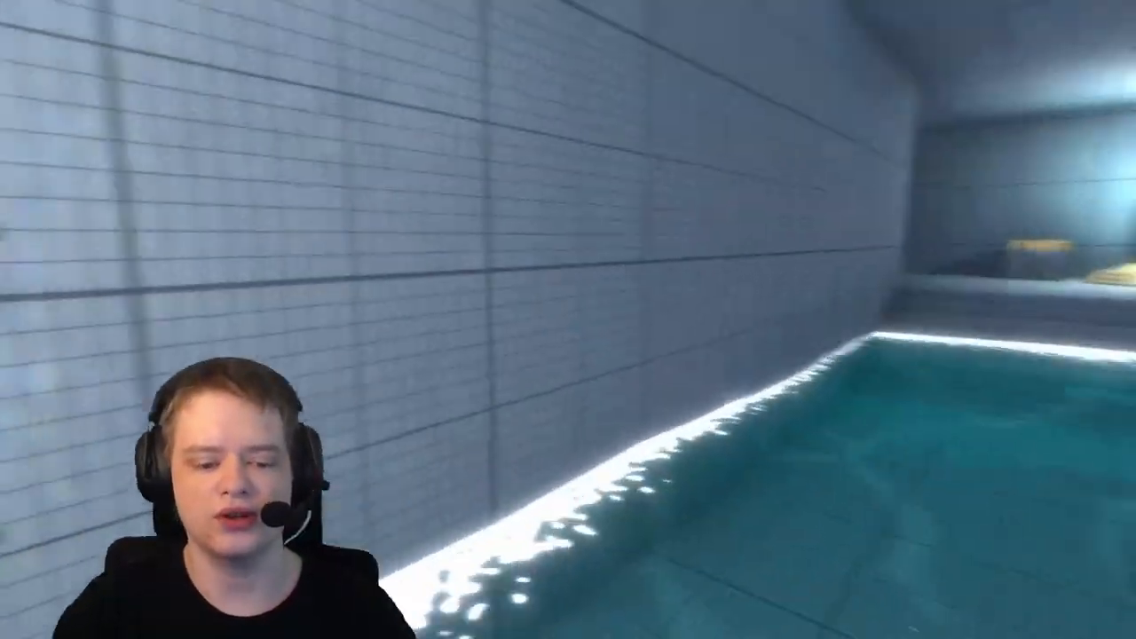
From the pause menu settings, lower Mouse Sensitivity from 2 to 1 and review the Graphic options
key(Escape)
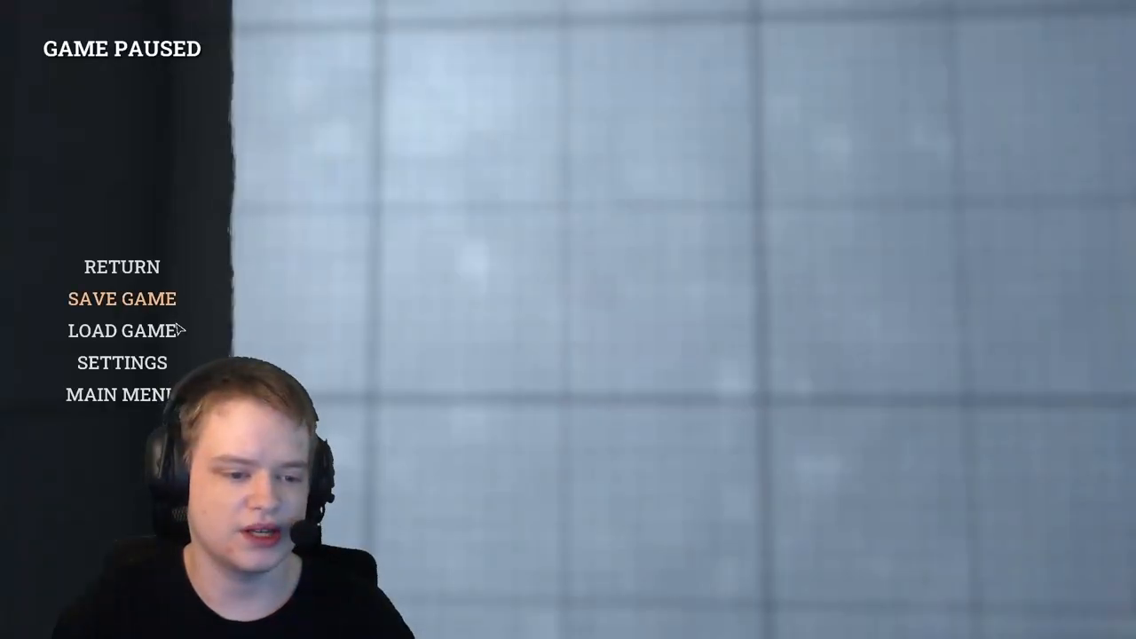
click(120, 362)
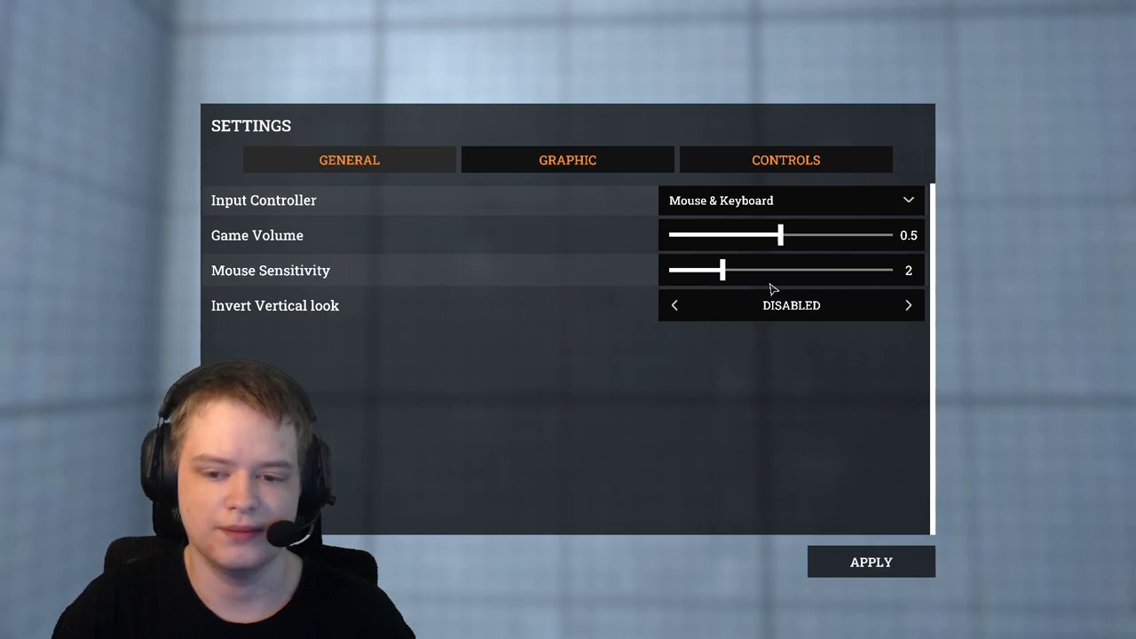
drag(719, 270, 693, 270)
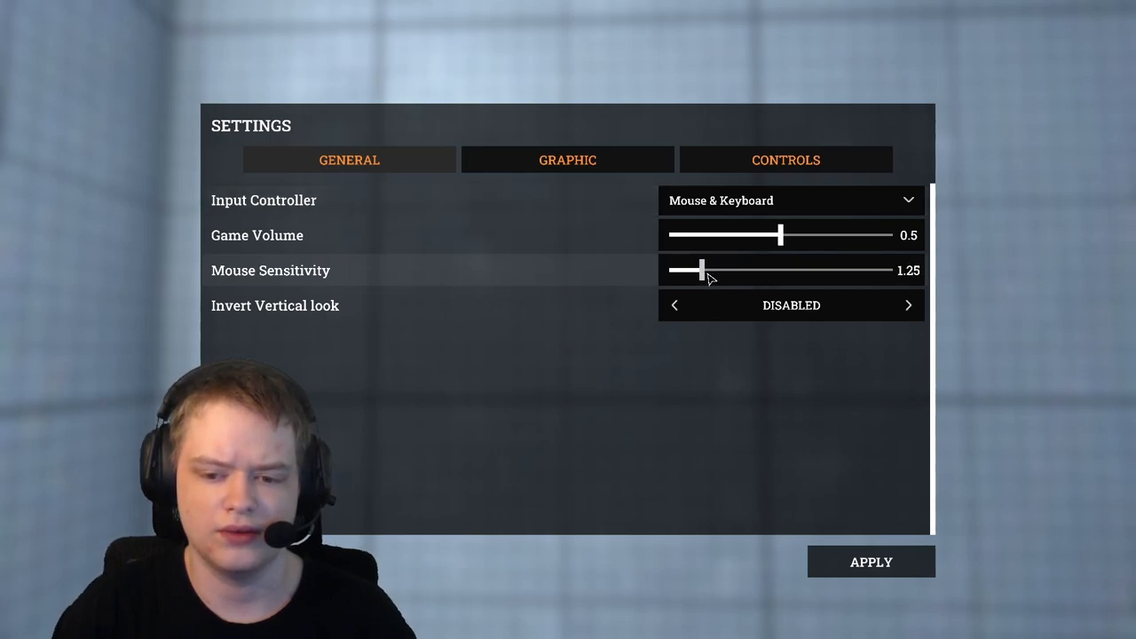
drag(696, 270, 689, 269)
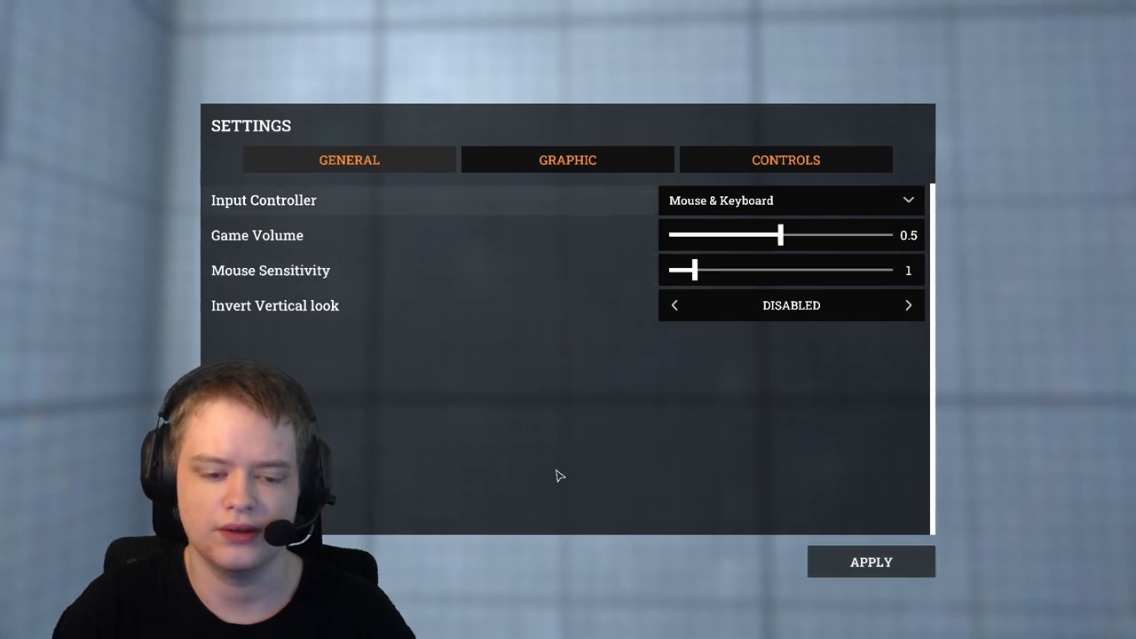
click(568, 160)
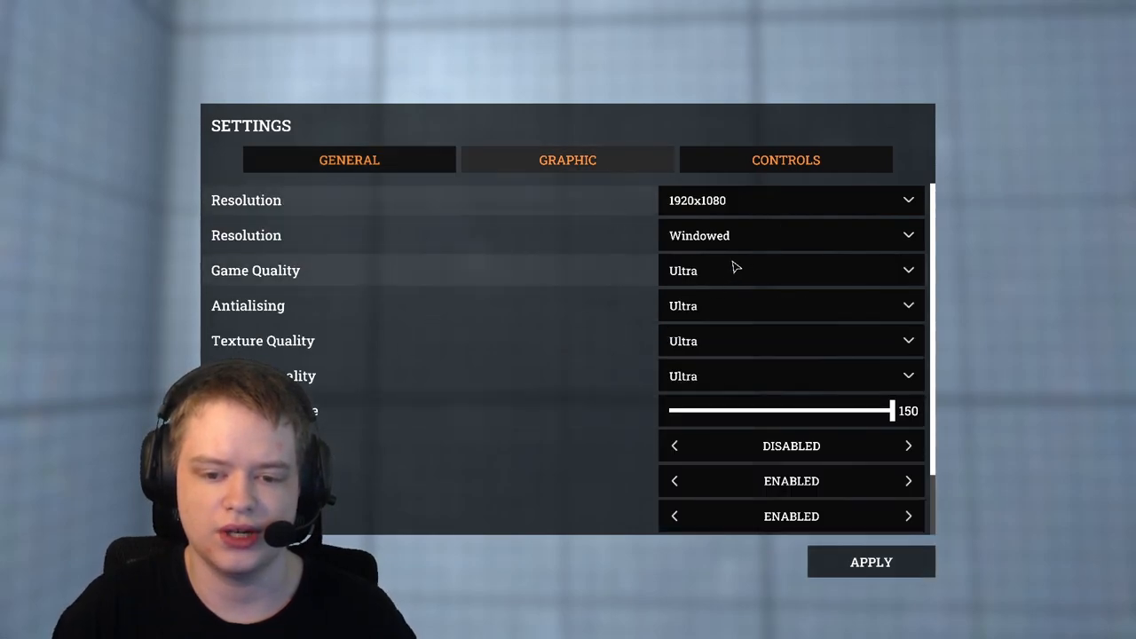
scroll(down, 3)
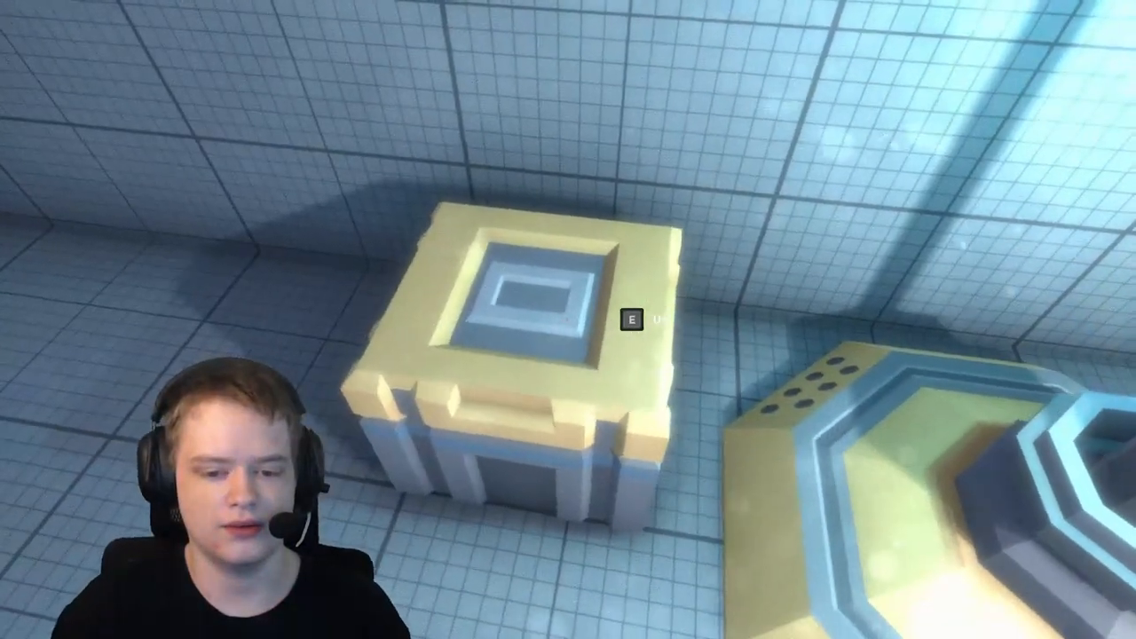
Interact with the yellow crate in the pool area
key(e)
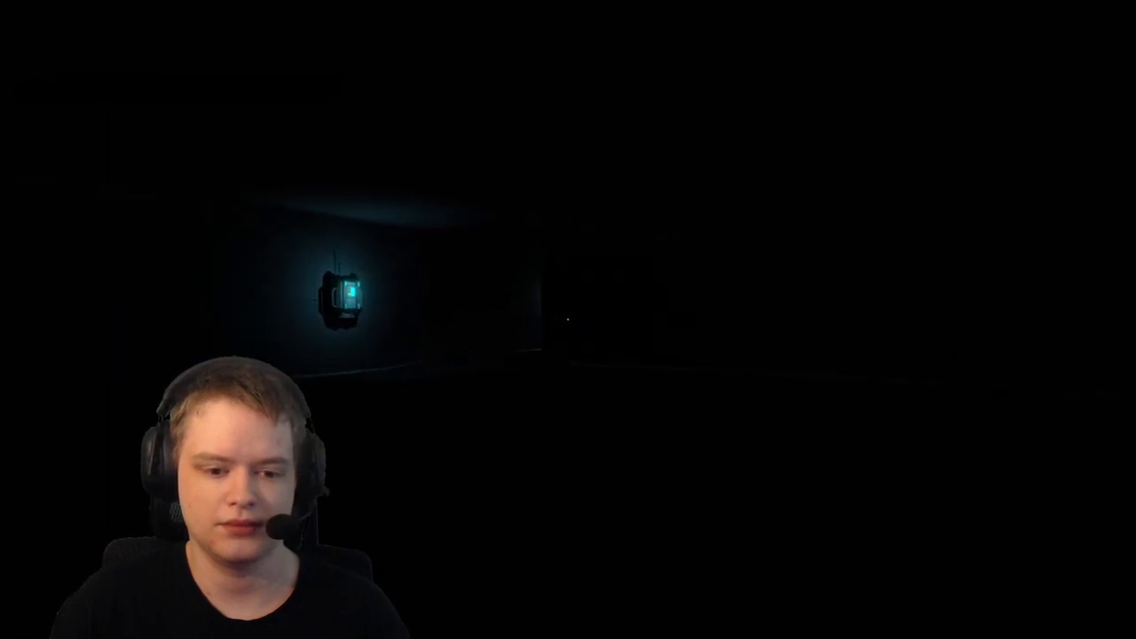
Pause the game after reaching the dark passage lit by the cyan lantern
key(Escape)
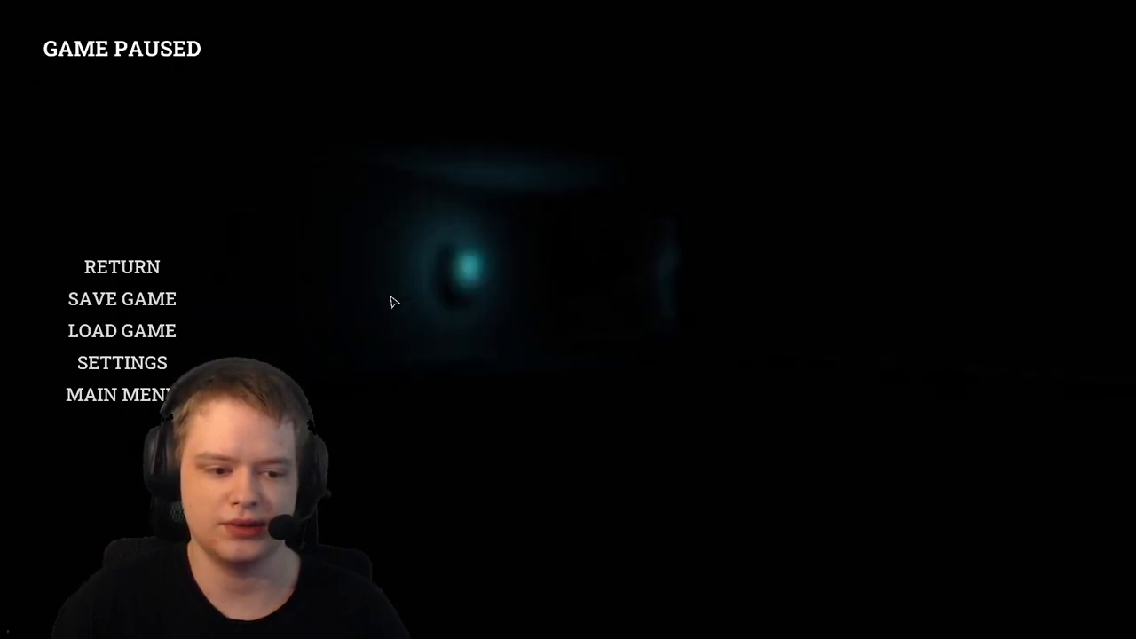
Resume play via Return and pick up the duffel bag lying on the floor
click(120, 266)
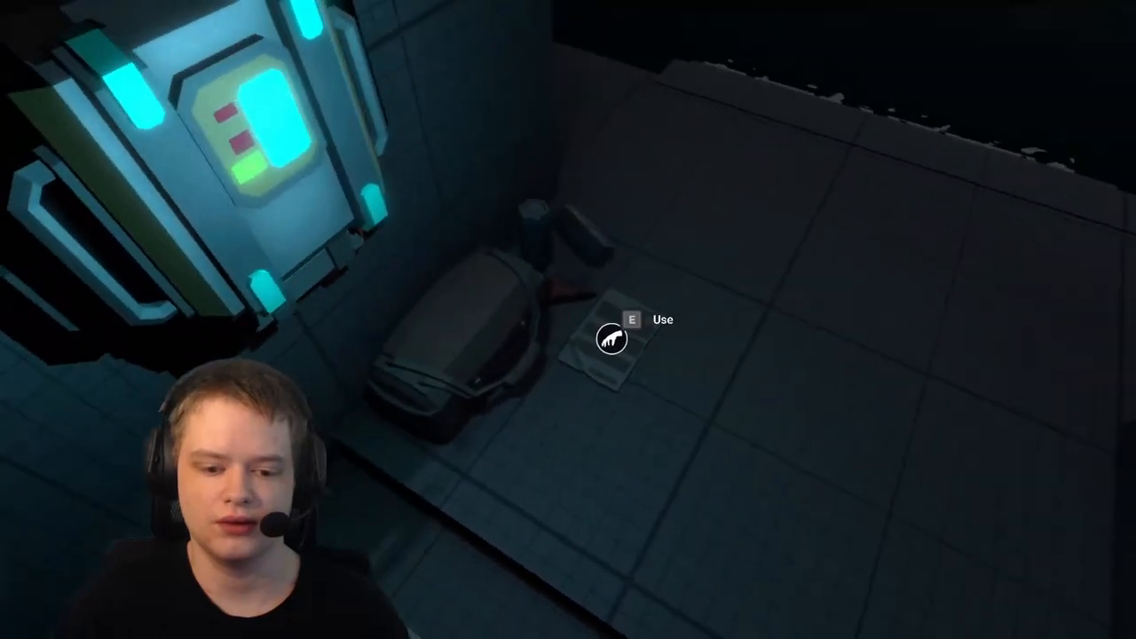
key(e)
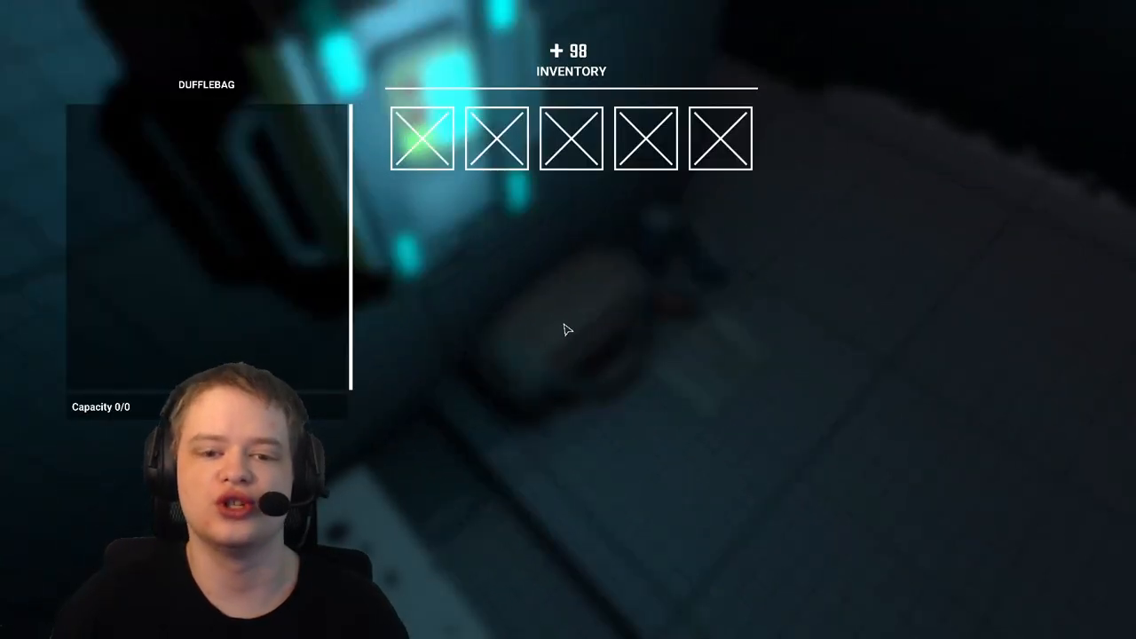
Close the duffel bag panel and read the paper note near the machine
key(Escape)
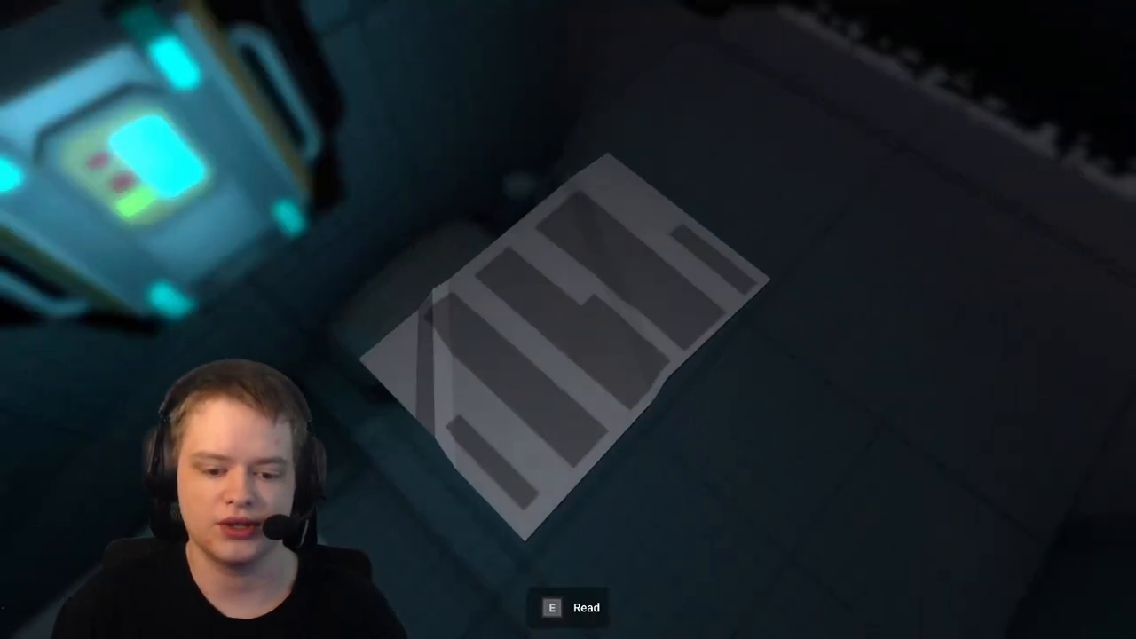
key(e)
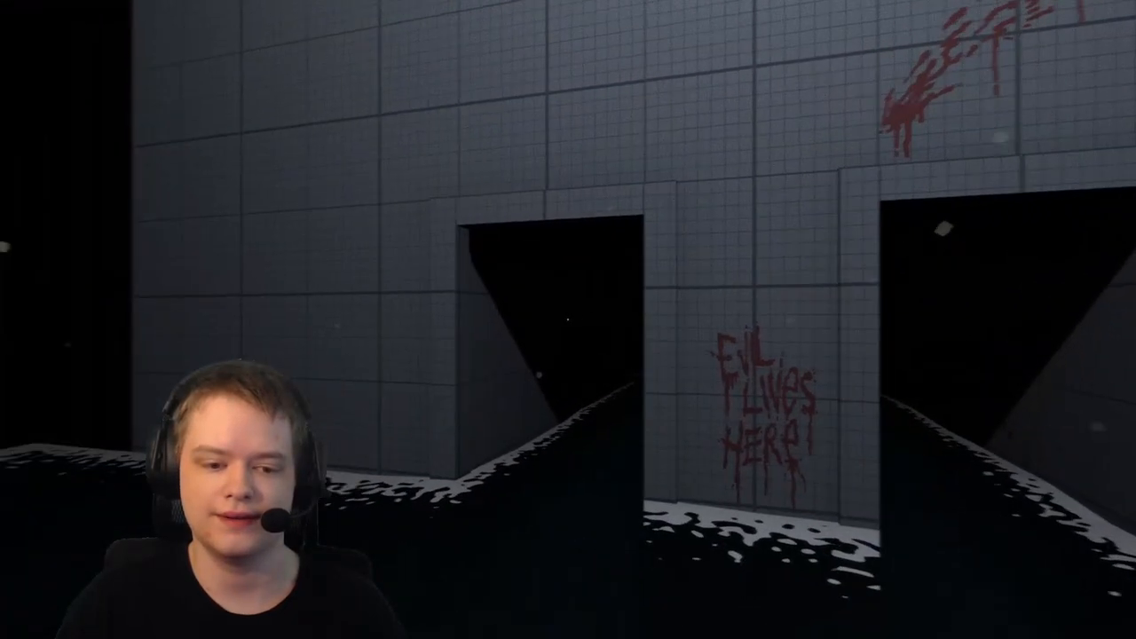
mouse_move(568, 319)
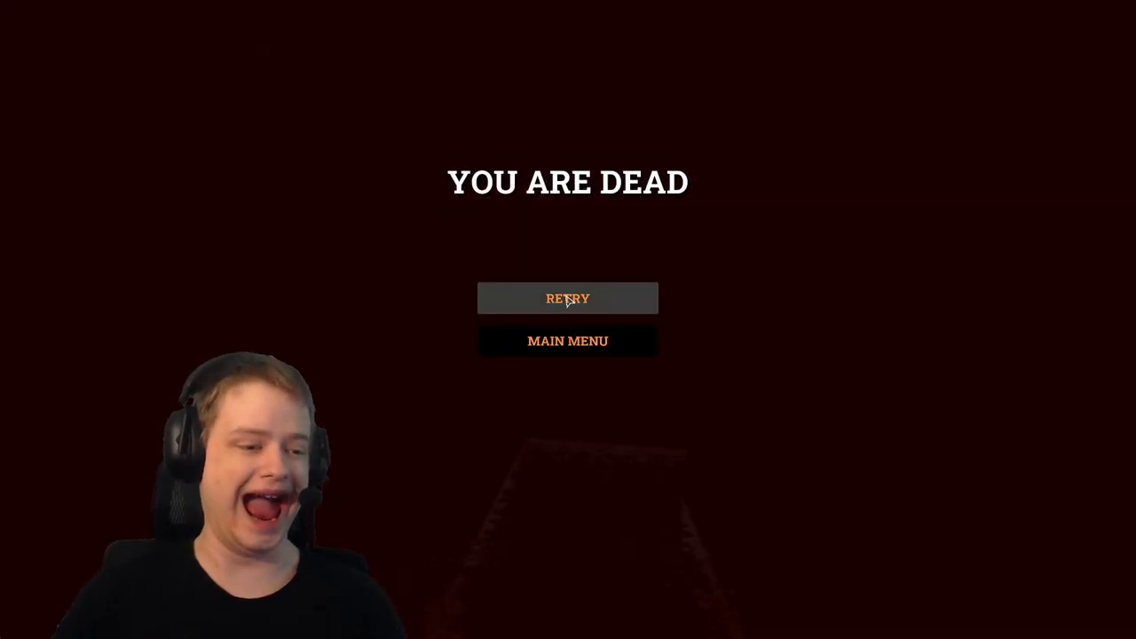
Retry from the YOU ARE DEAD screen to resume play
click(568, 299)
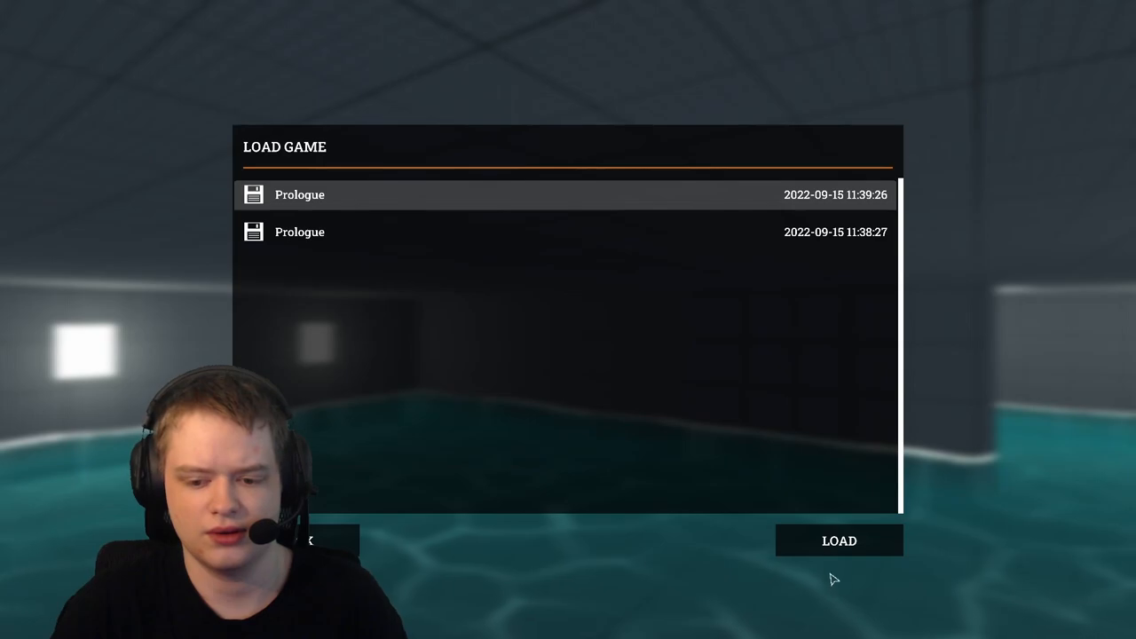
Load the newest Prologue save from the load-game list
click(838, 540)
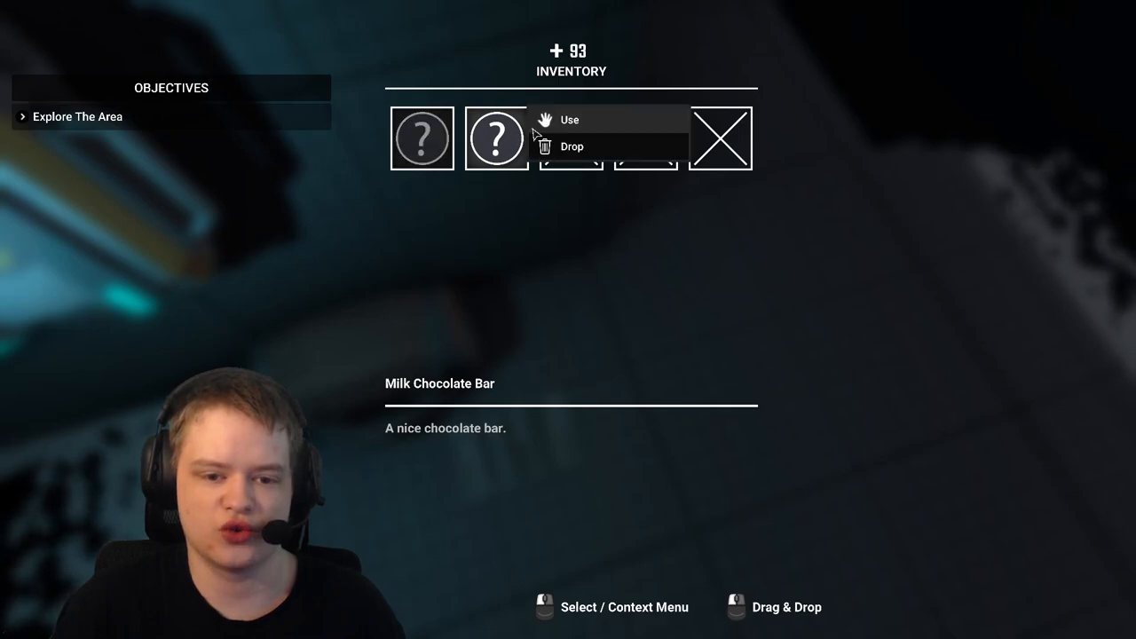
Use the Milk Chocolate Bar from the inventory, raising health from 93 to 120
click(568, 118)
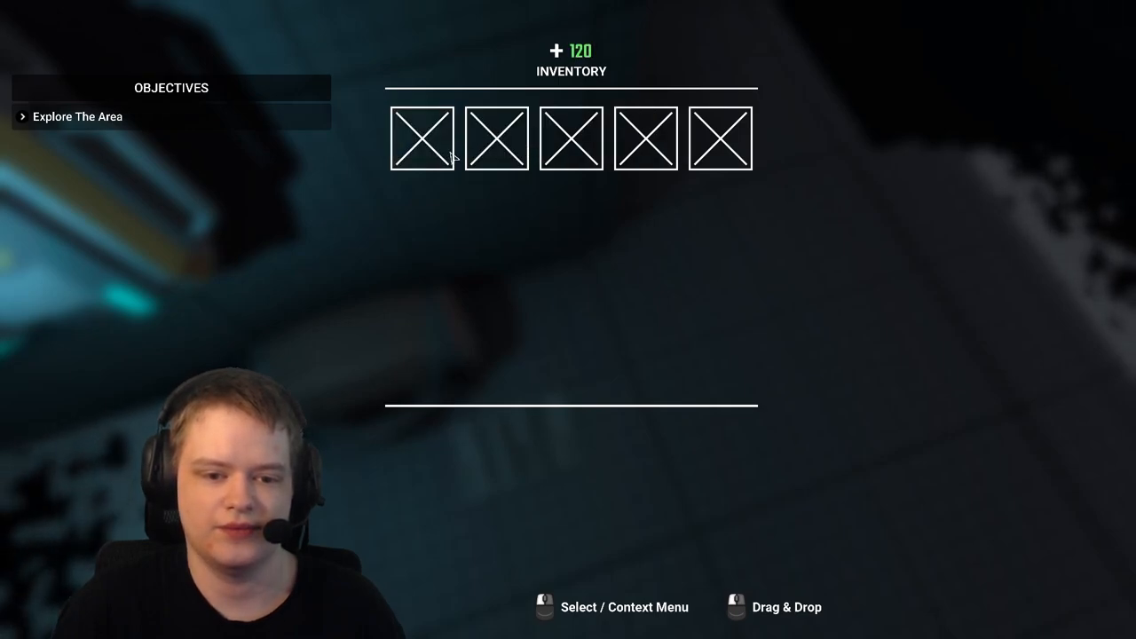